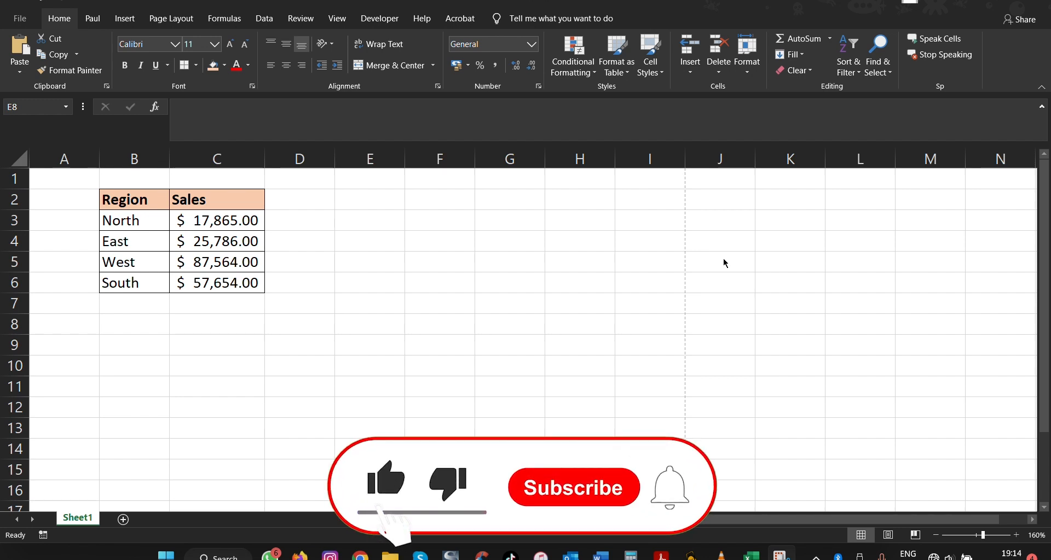
- Select the Region and Sales table in B2:C6 as the chart data
{"action": "left_click", "coordinate": [572, 487]}
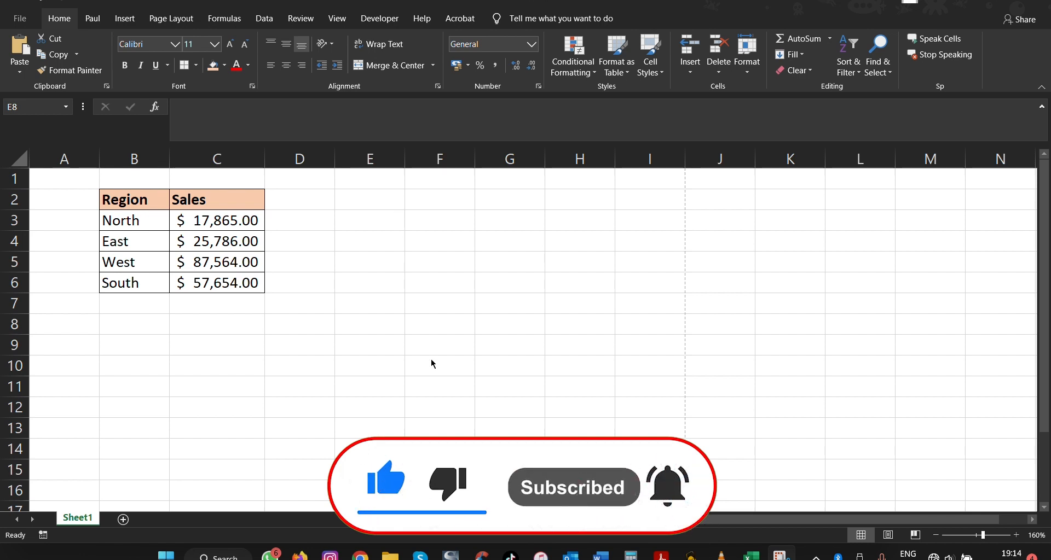
{"action": "left_click", "coordinate": [370, 324]}
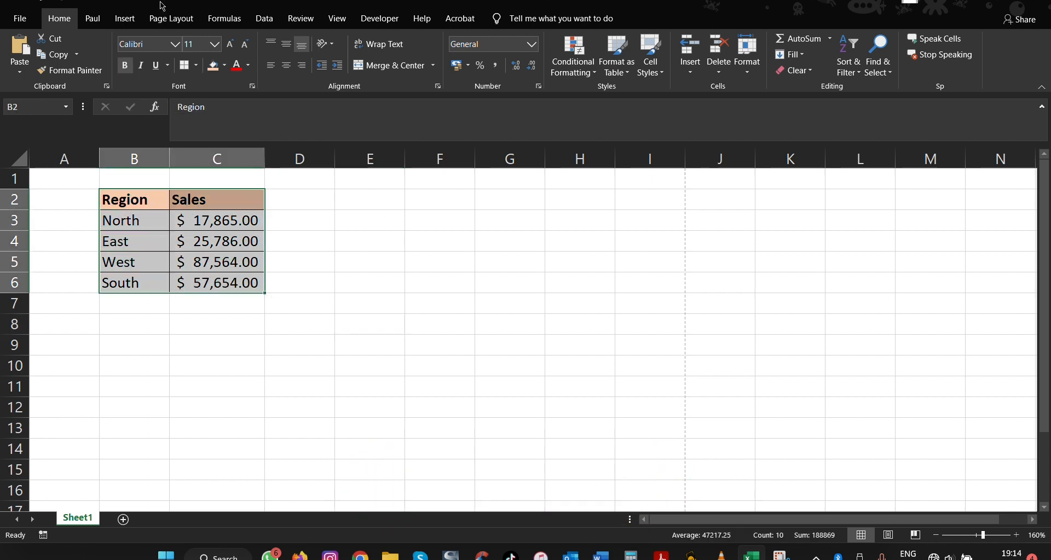
- Open the Insert Chart dialog with a plain 2-D Pie of regional sales previewed
{"action": "left_click", "coordinate": [124, 18]}
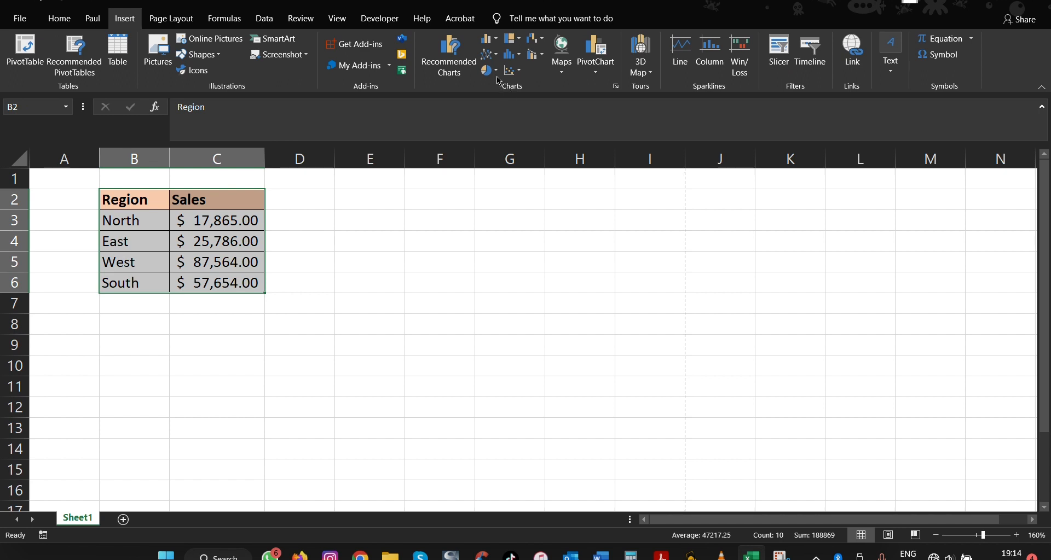
{"action": "mouse_move", "coordinate": [487, 71]}
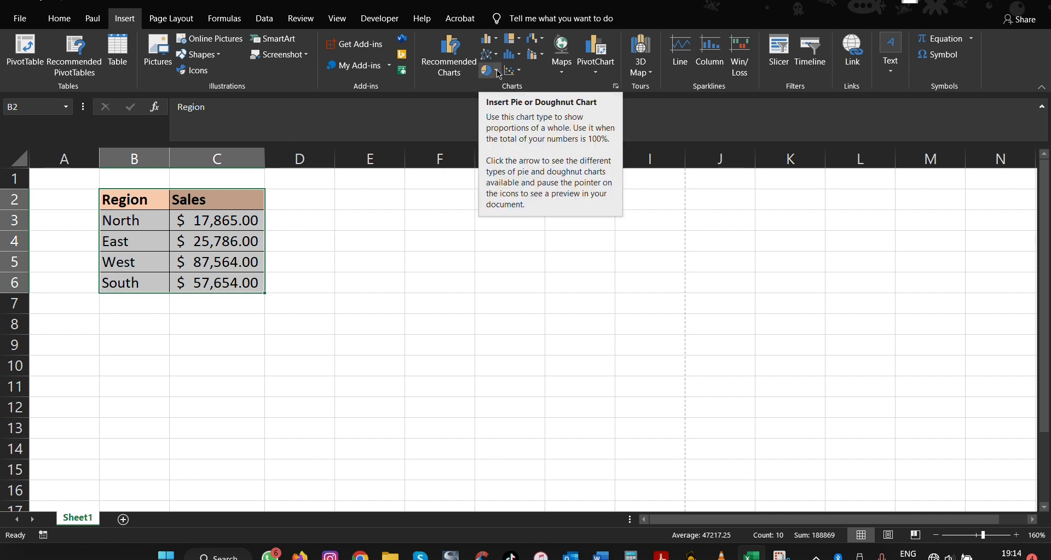
{"action": "left_click", "coordinate": [489, 70]}
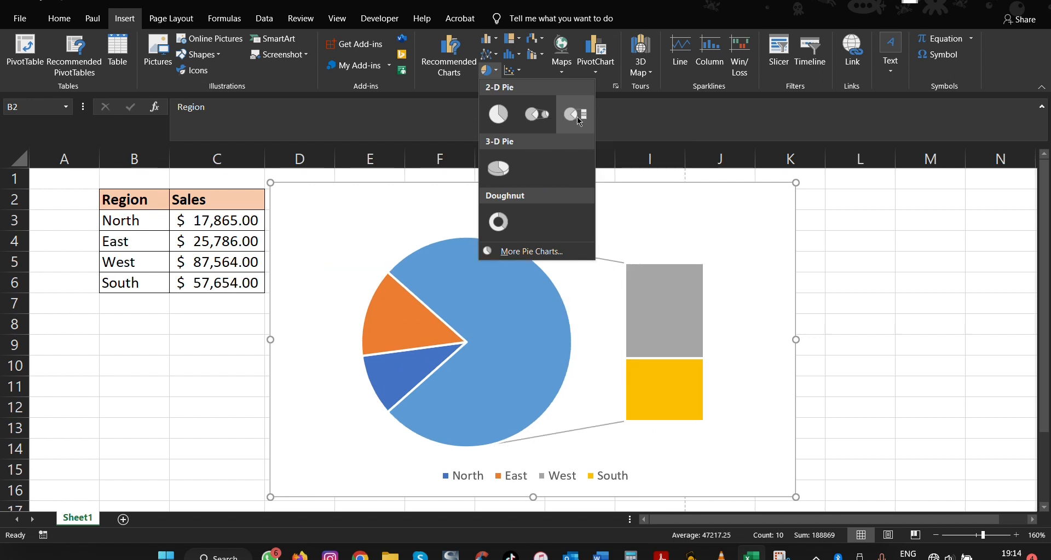
{"action": "left_click", "coordinate": [498, 222]}
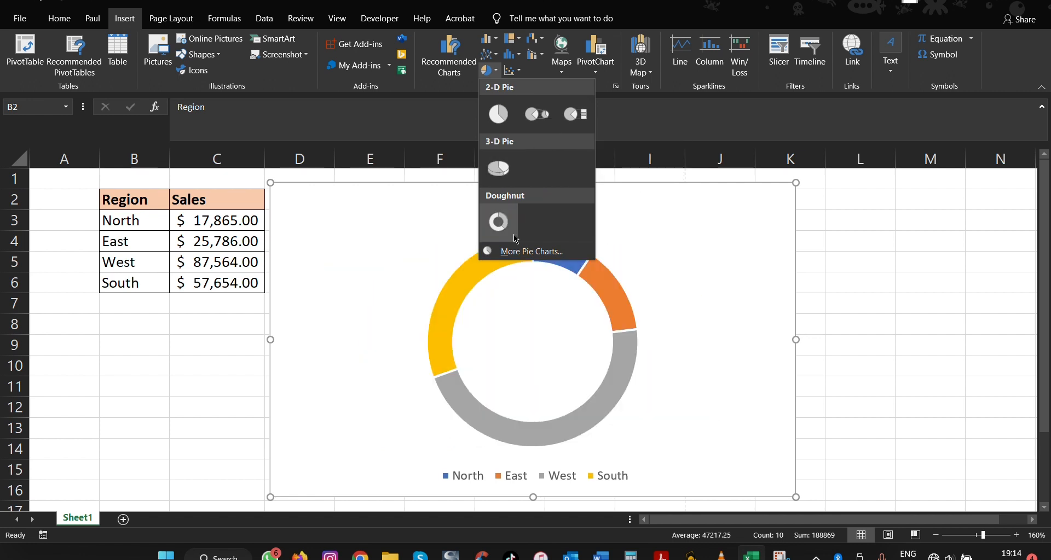
{"action": "left_click", "coordinate": [531, 252]}
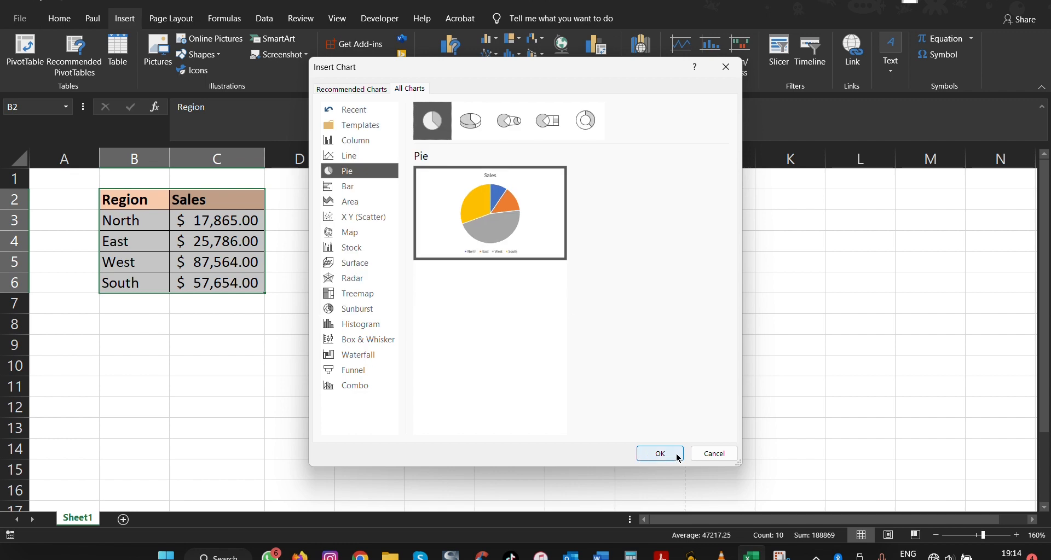
- Insert the 'Sales' pie chart and enlarge its left-side legend vertically
{"action": "left_click", "coordinate": [659, 454]}
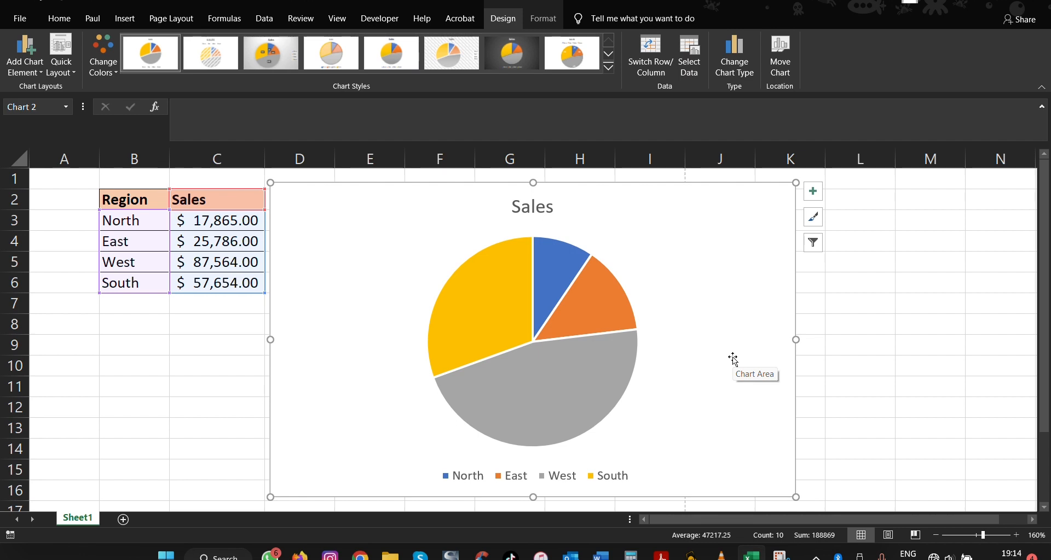
{"action": "mouse_move", "coordinate": [470, 480]}
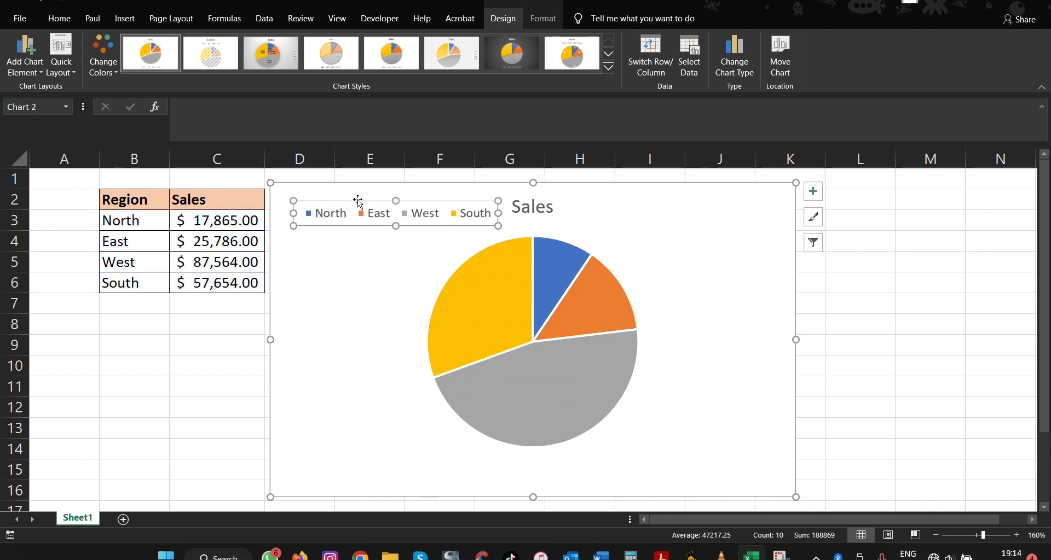
{"action": "mouse_move", "coordinate": [501, 209]}
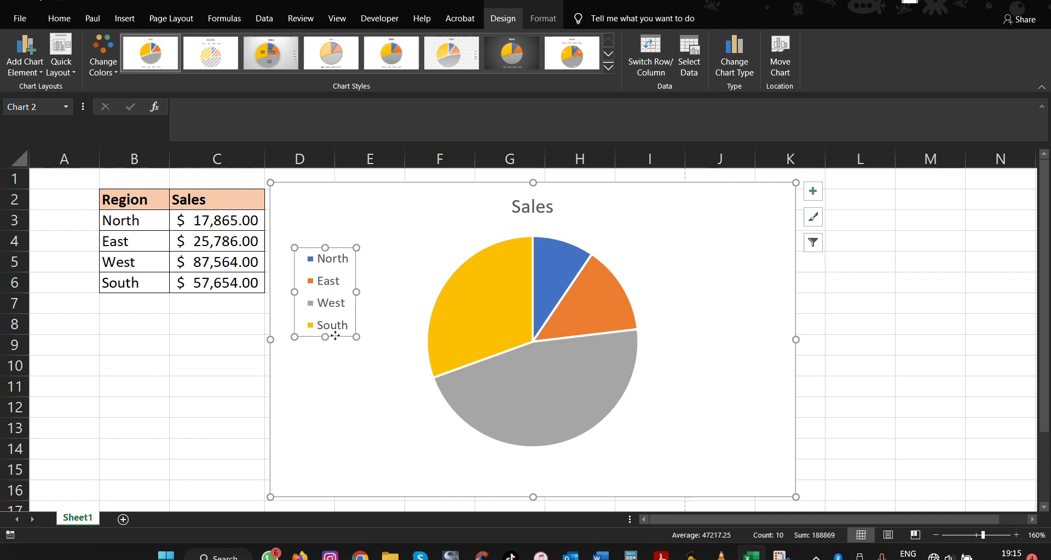
{"action": "left_click_drag", "start_coordinate": [325, 292], "coordinate": [322, 342]}
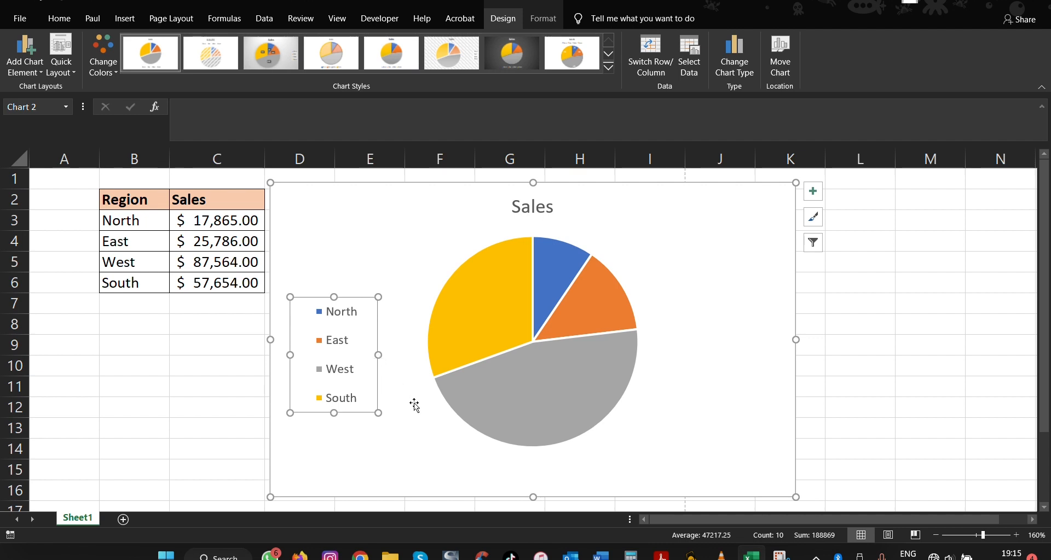
{"action": "mouse_move", "coordinate": [345, 298]}
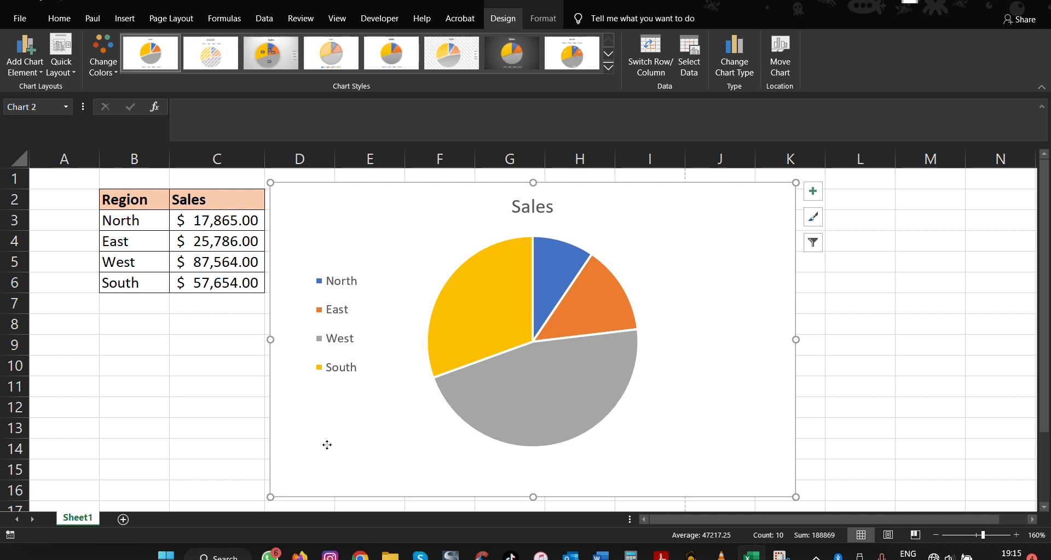
{"action": "mouse_move", "coordinate": [564, 410]}
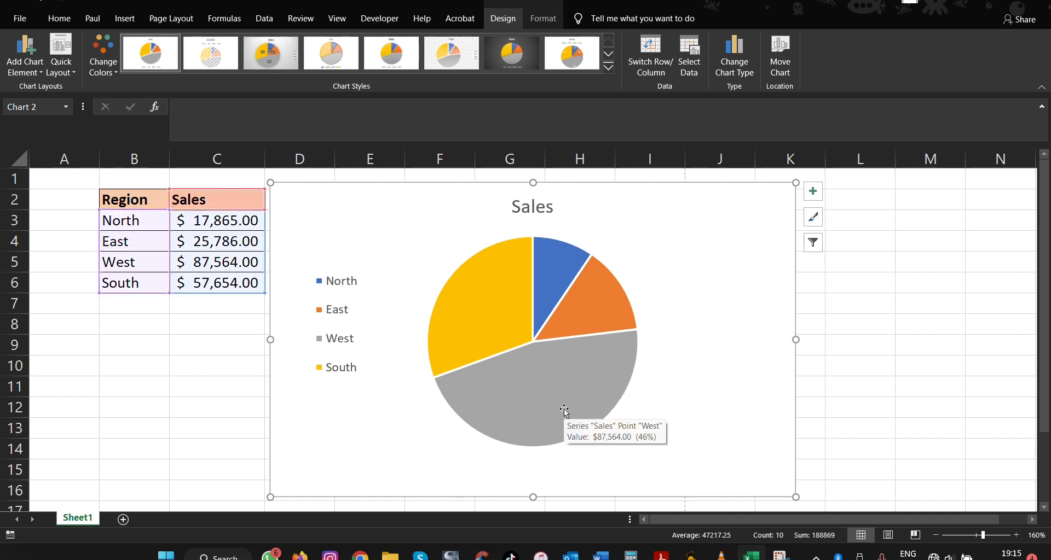
{"action": "mouse_move", "coordinate": [343, 344]}
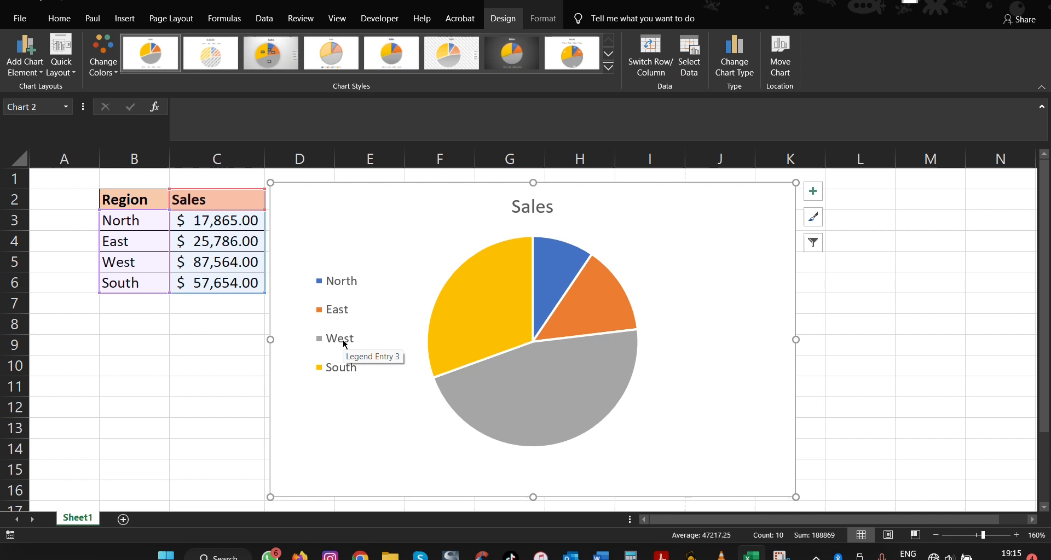
{"action": "mouse_move", "coordinate": [576, 397]}
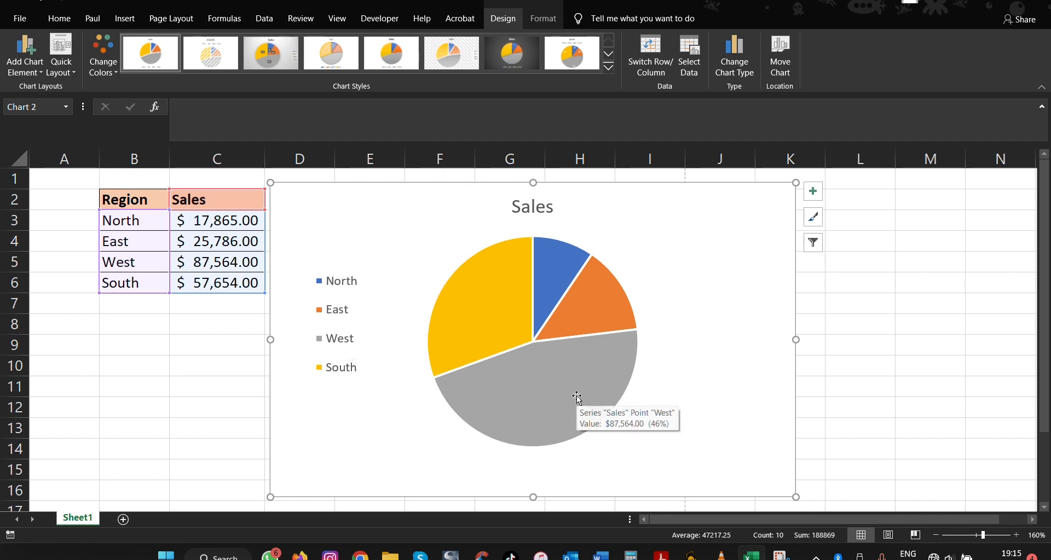
{"action": "mouse_move", "coordinate": [624, 389]}
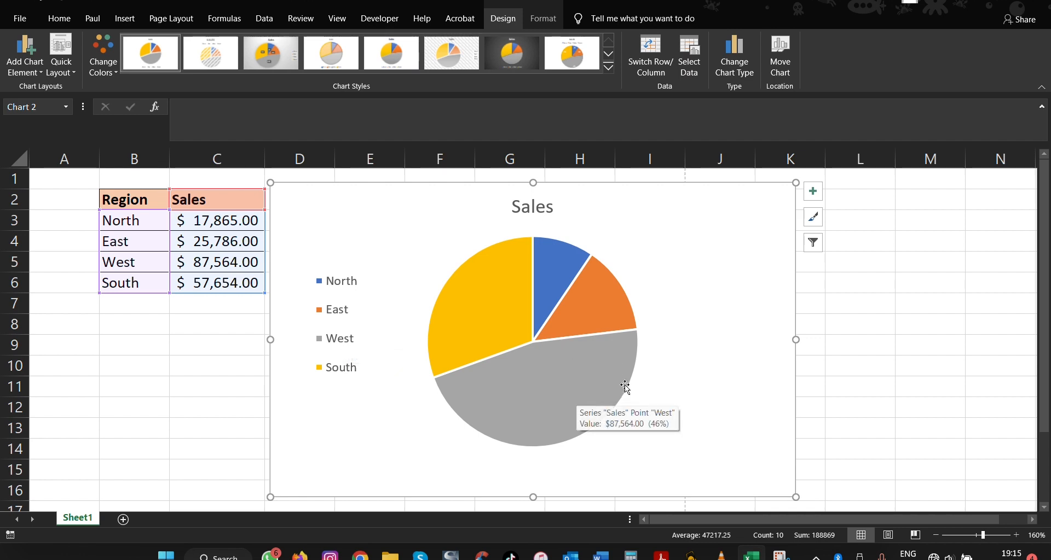
- Add data labels showing value and percentage, then select the East label and chart area
{"action": "left_click", "coordinate": [813, 191]}
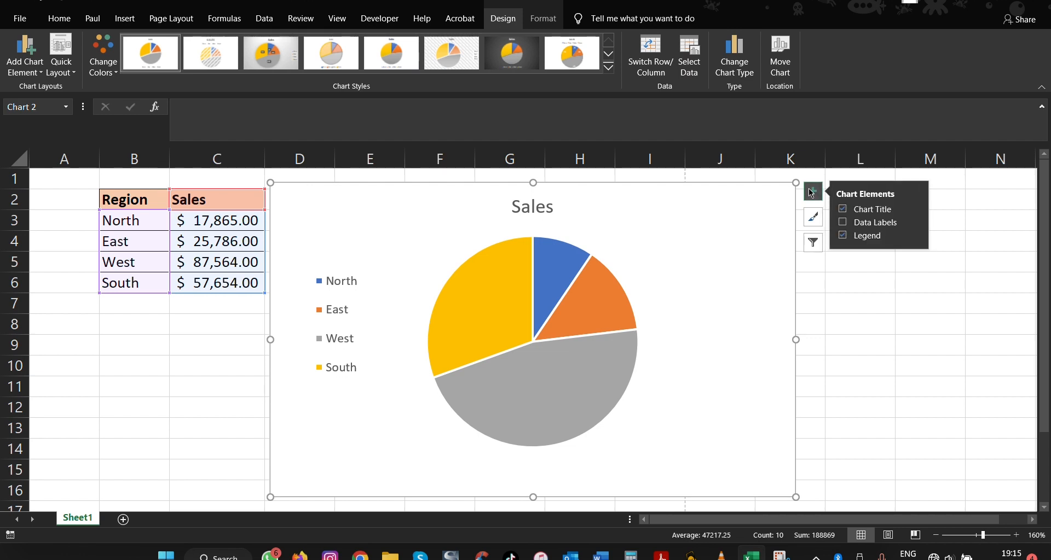
{"action": "left_click", "coordinate": [842, 221]}
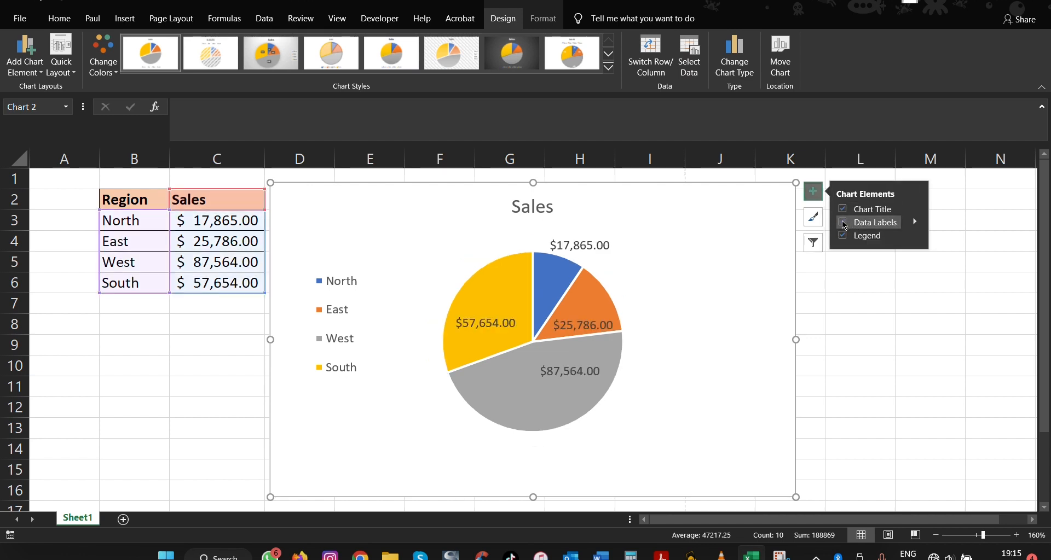
{"action": "left_click", "coordinate": [914, 222]}
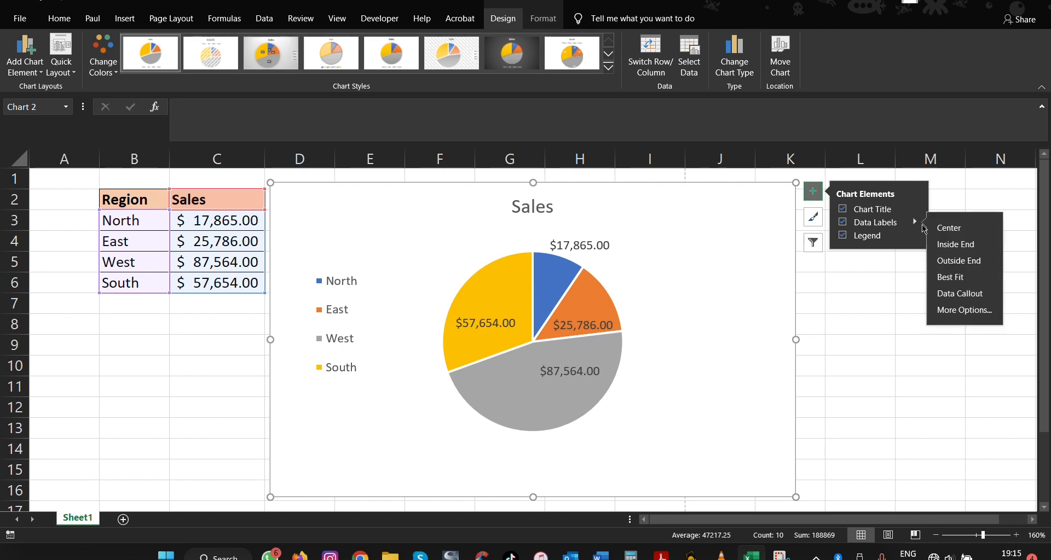
{"action": "left_click", "coordinate": [964, 310]}
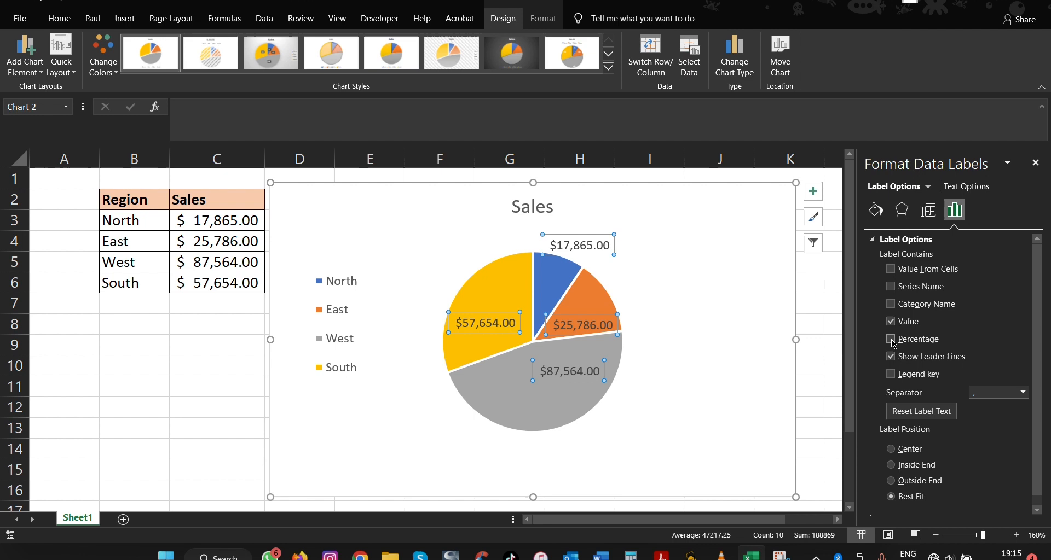
{"action": "left_click", "coordinate": [892, 339]}
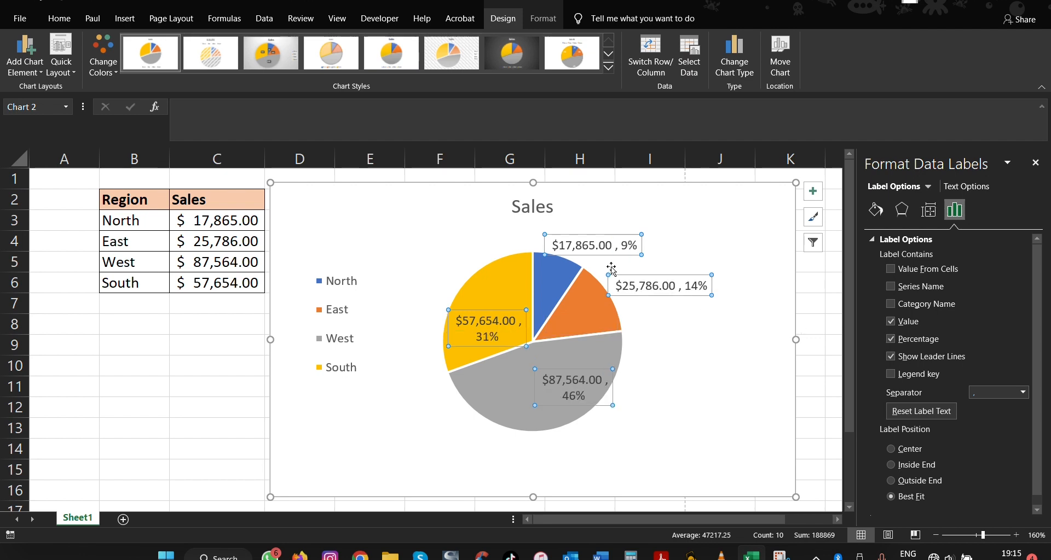
{"action": "left_click", "coordinate": [660, 286]}
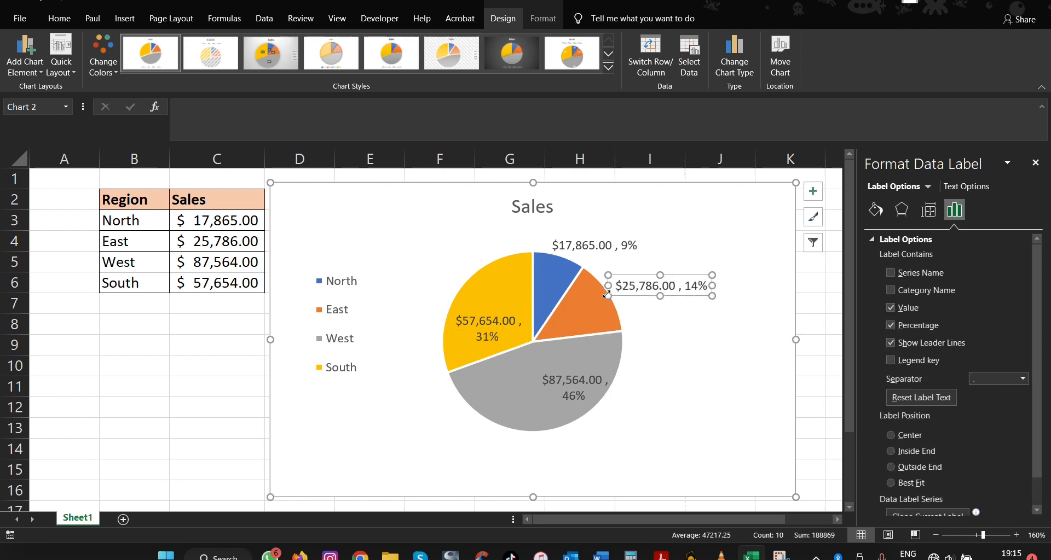
{"action": "left_click", "coordinate": [647, 278]}
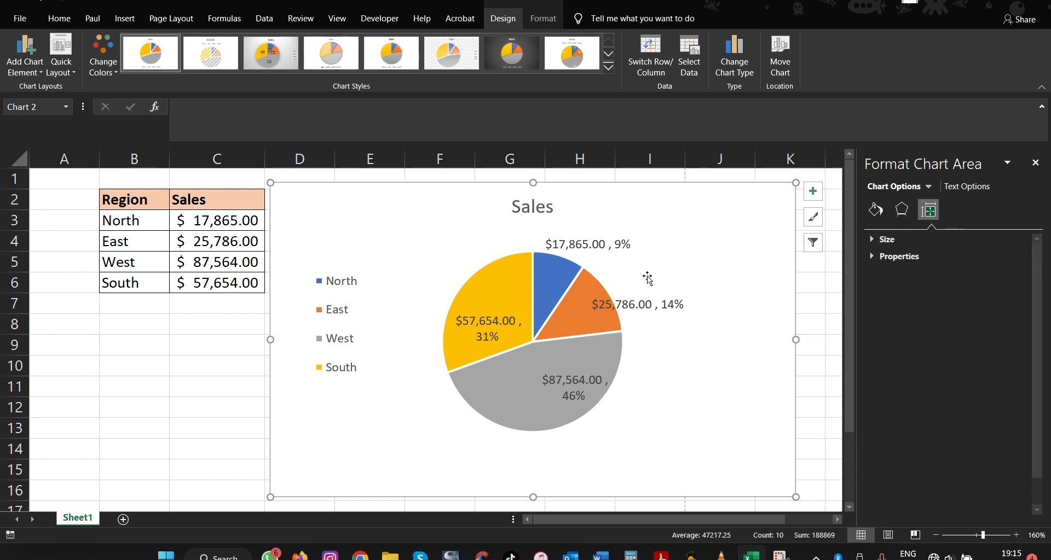
- Revert the slice fill to automatic colours and open the Format Data Labels options
{"action": "left_click", "coordinate": [585, 244]}
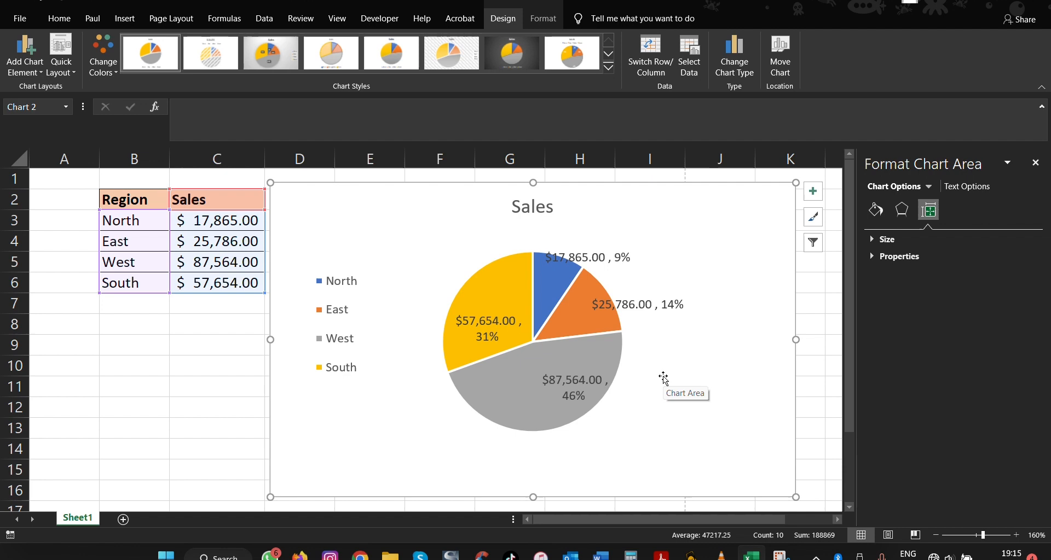
{"action": "left_click", "coordinate": [875, 209]}
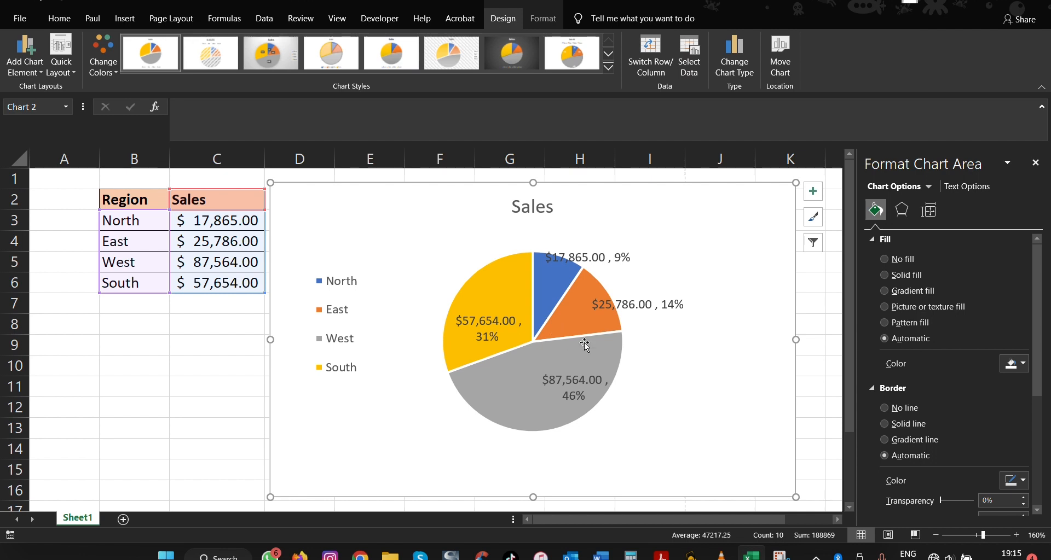
{"action": "left_click", "coordinate": [583, 346]}
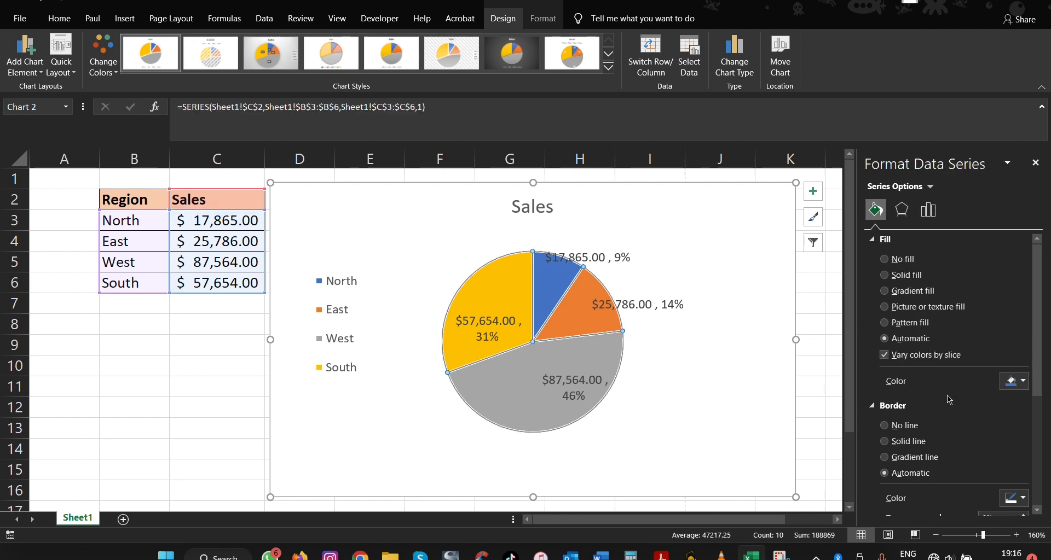
{"action": "left_click", "coordinate": [1023, 381]}
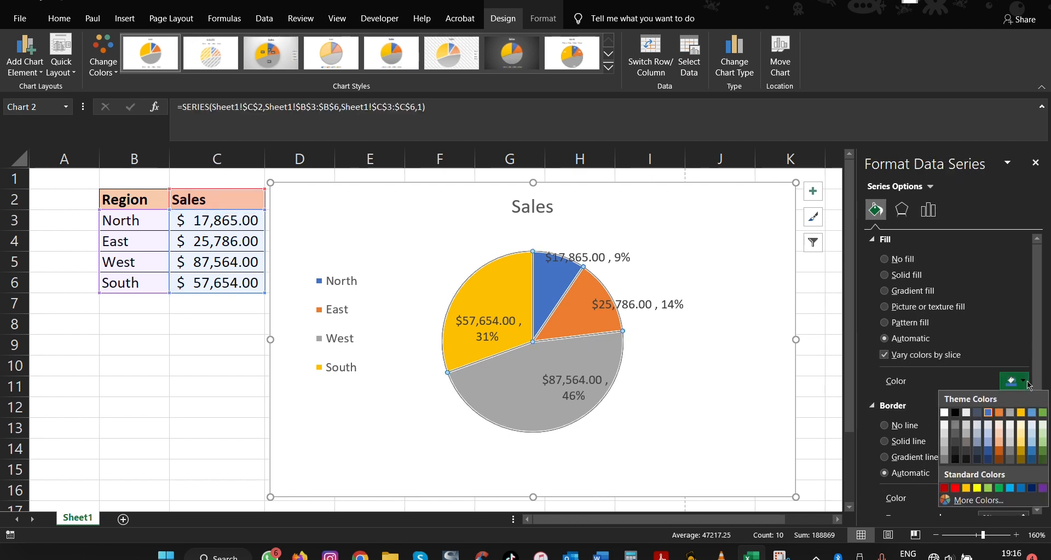
{"action": "mouse_move", "coordinate": [999, 454]}
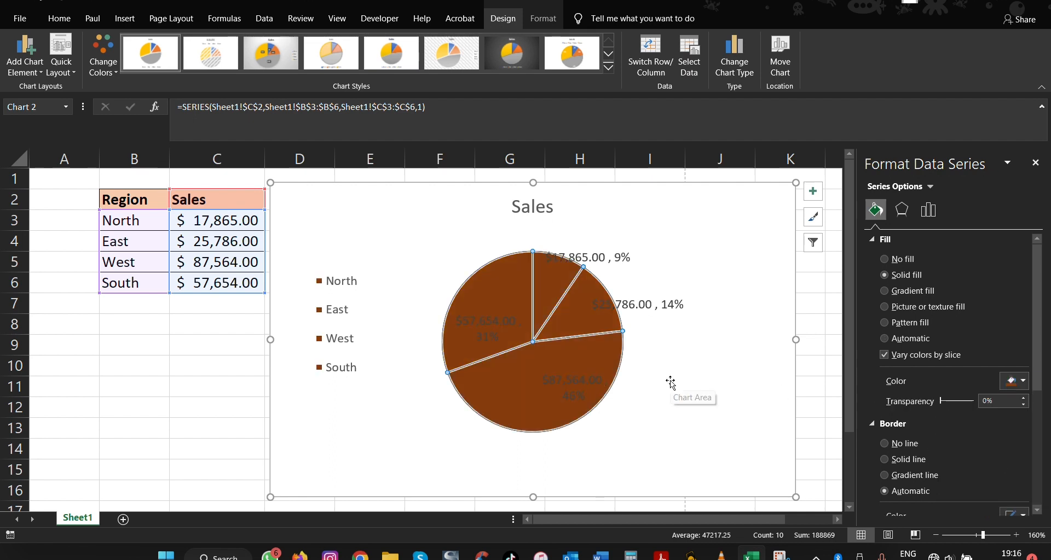
{"action": "left_click", "coordinate": [890, 339]}
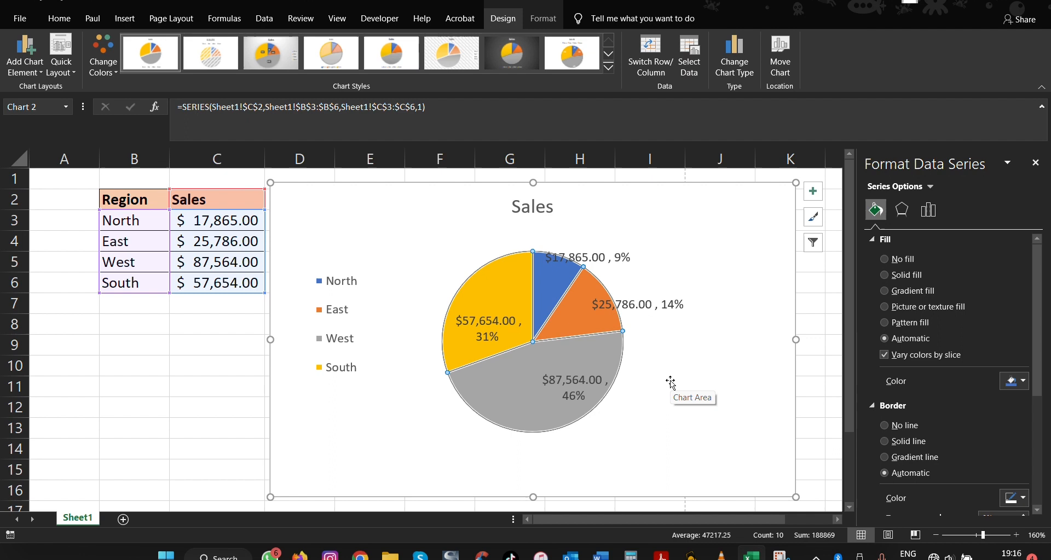
{"action": "mouse_move", "coordinate": [612, 384]}
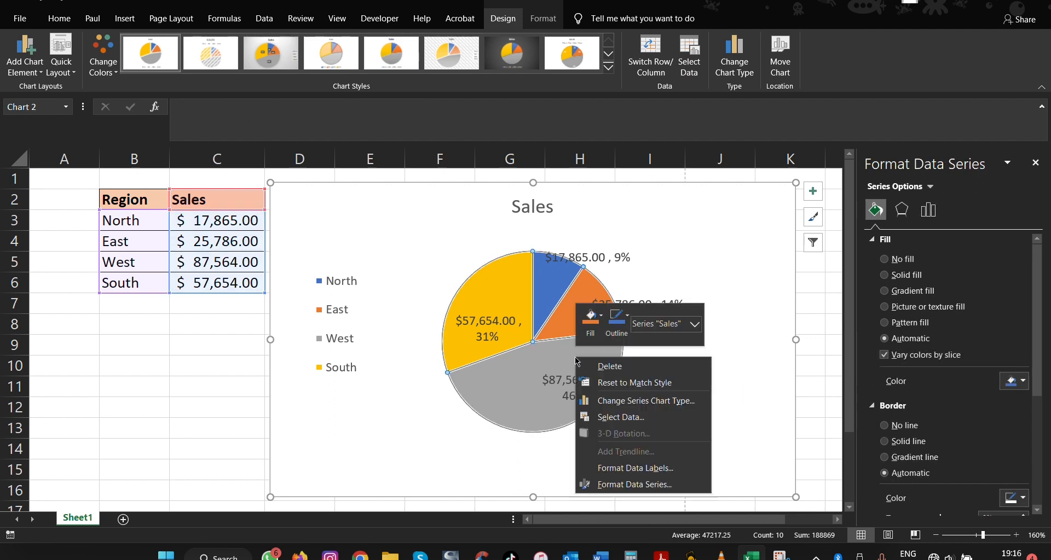
{"action": "mouse_move", "coordinate": [634, 484]}
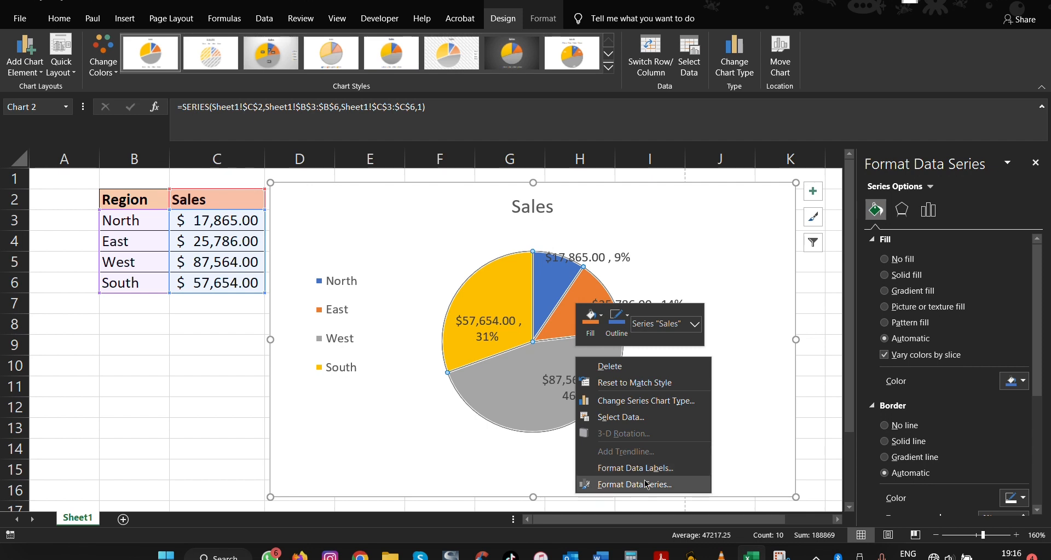
{"action": "left_click", "coordinate": [928, 209]}
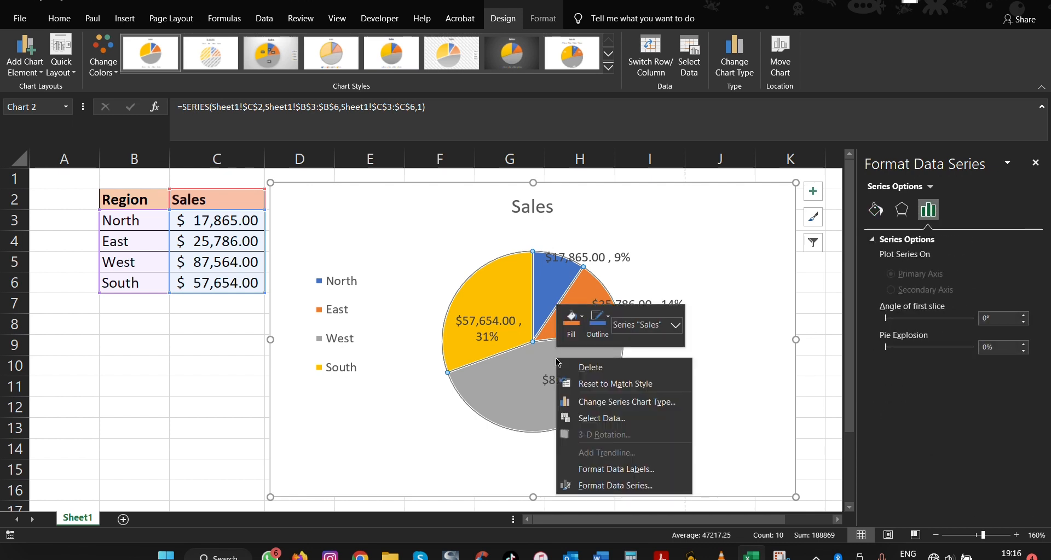
{"action": "left_click", "coordinate": [615, 469]}
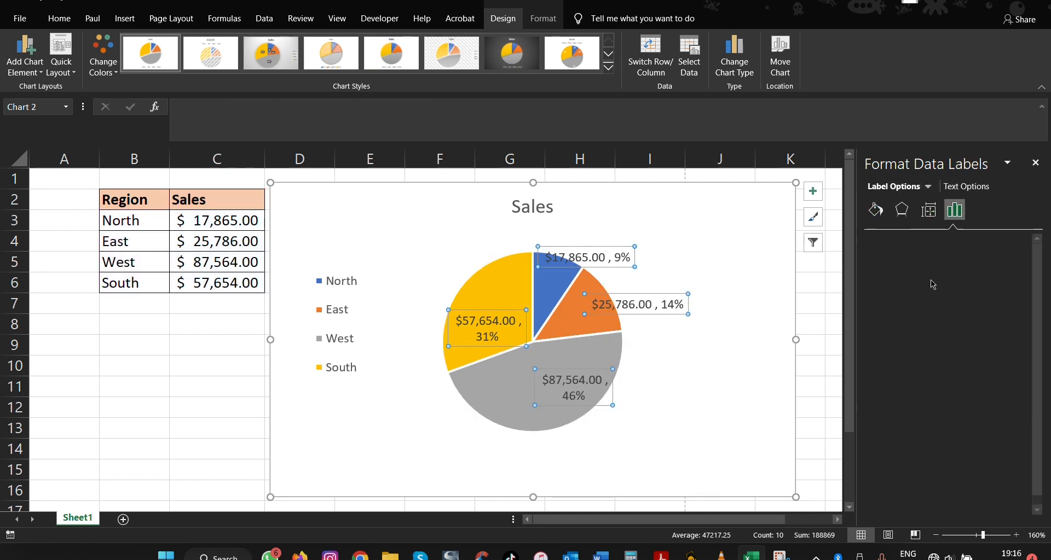